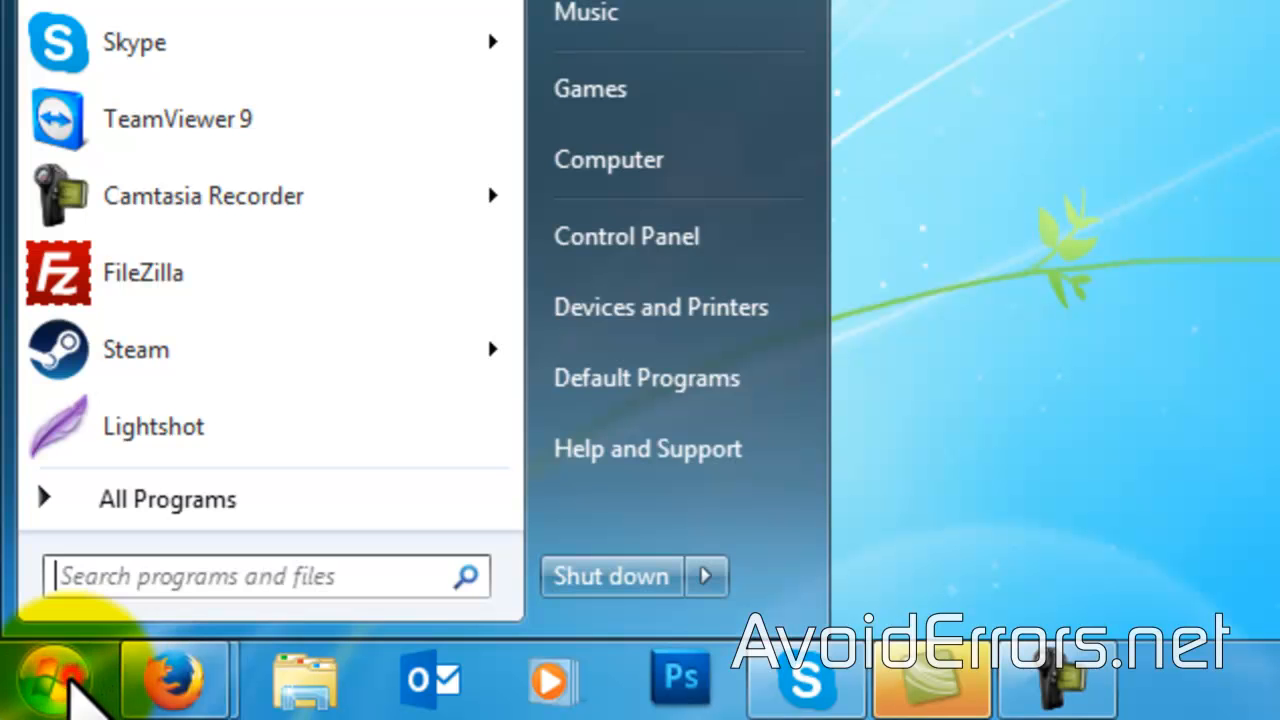
Expand the Shut down arrow to see that Sleep is greyed out.
click(706, 576)
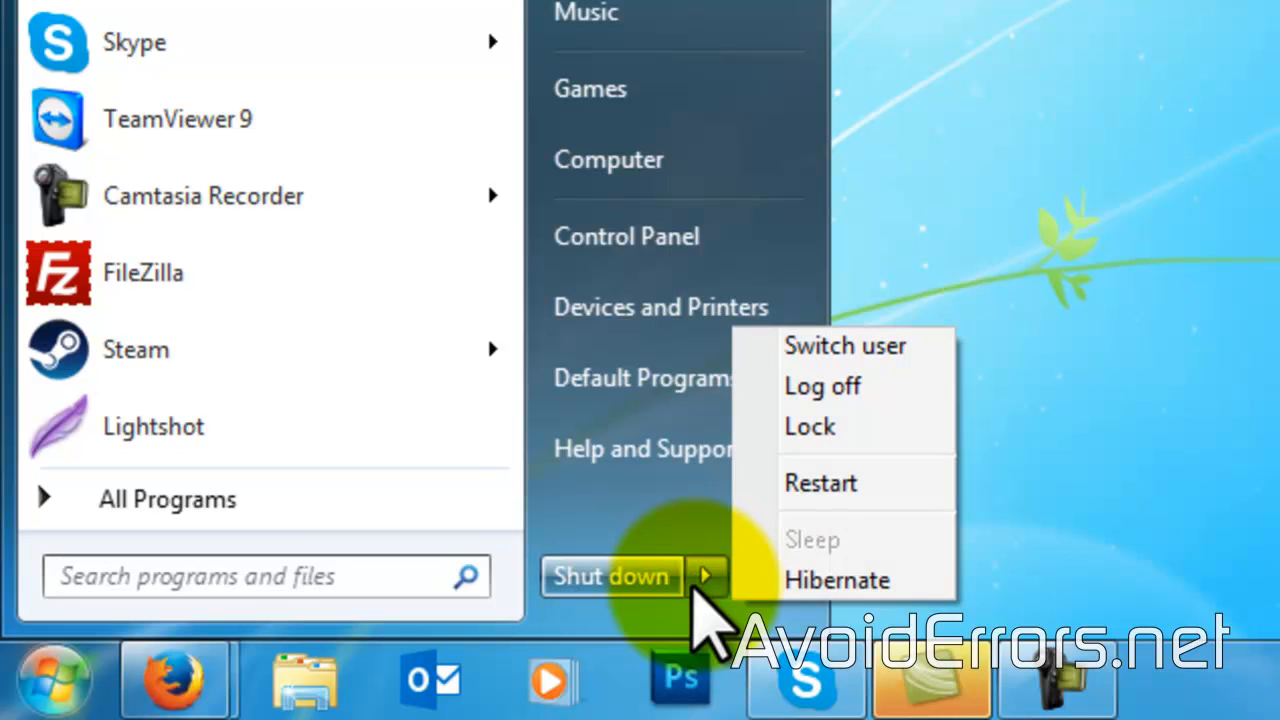
mouse_move(896, 560)
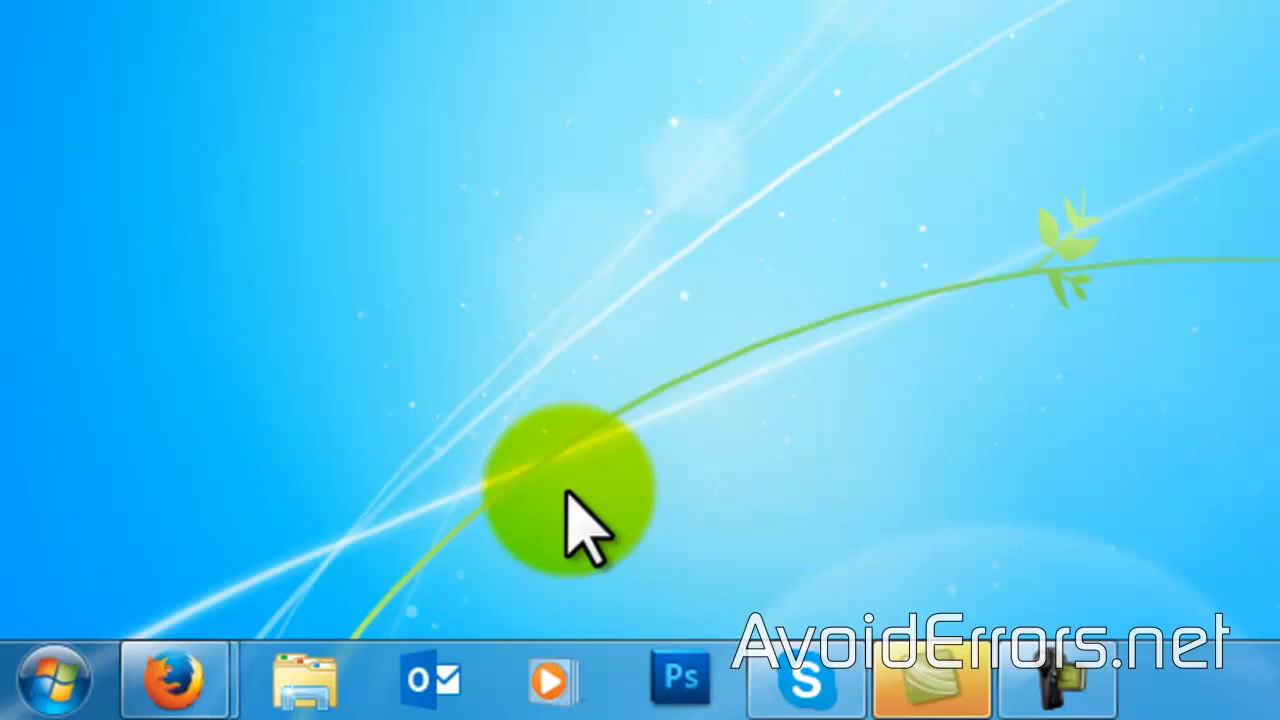
Download Enable_Sleep.zip from the tutorial's Enable Sleep Option section into Downloads.
click(170, 678)
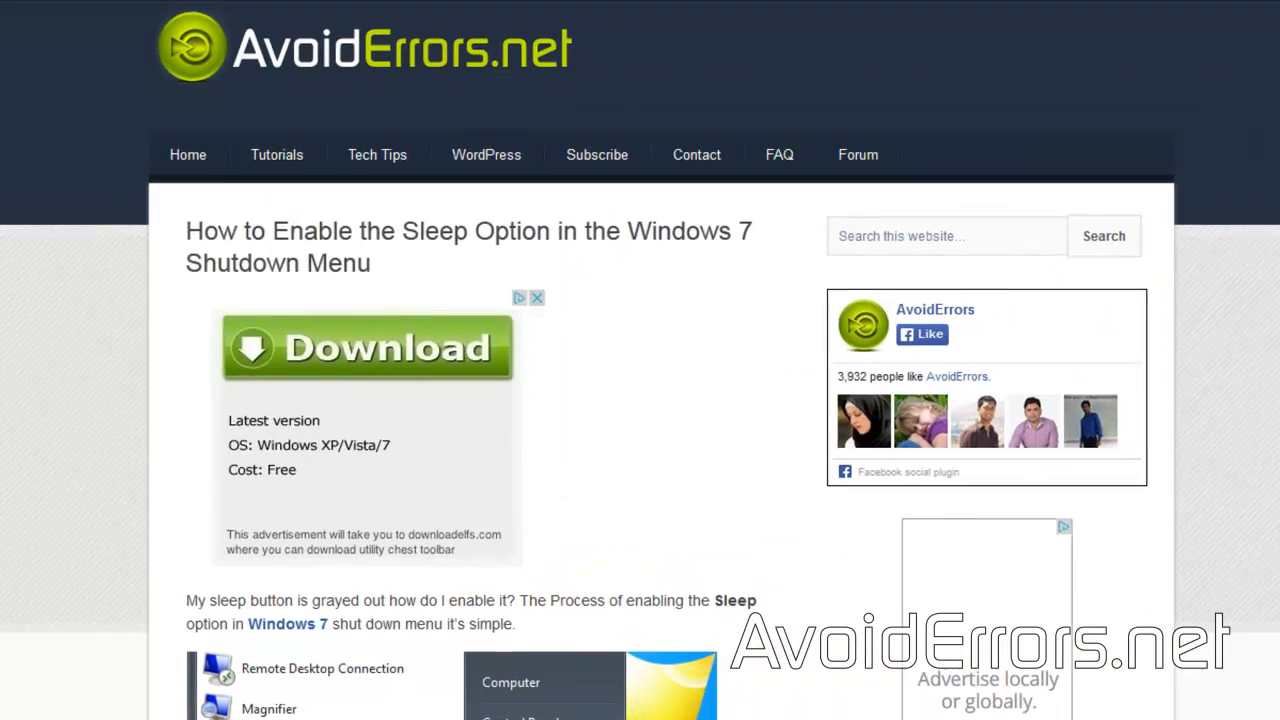
scroll(down, 3)
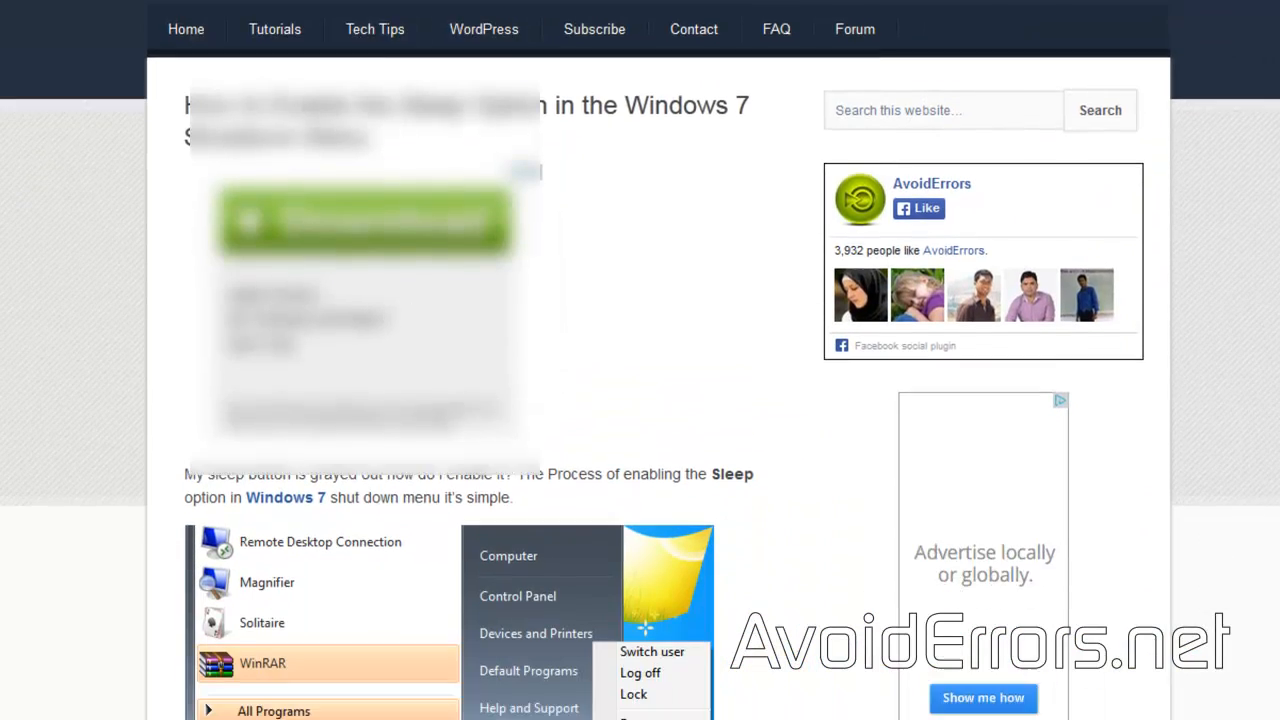
scroll(down, 3)
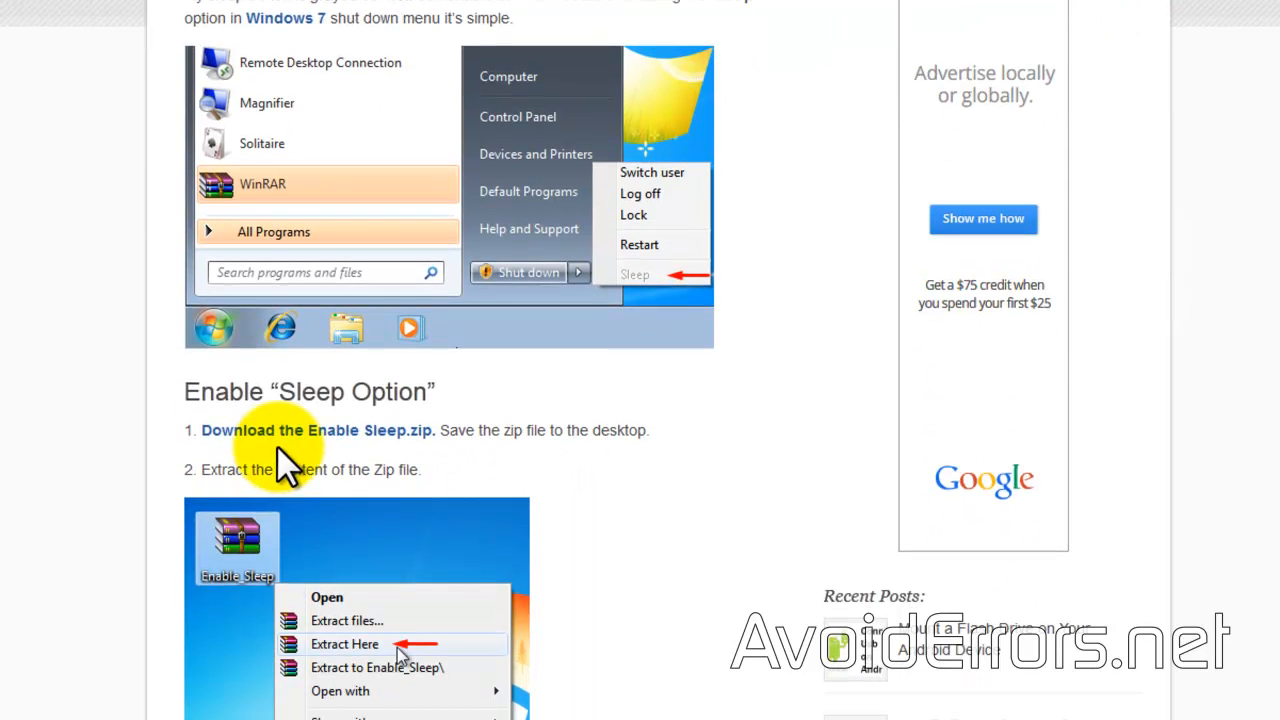
mouse_move(296, 464)
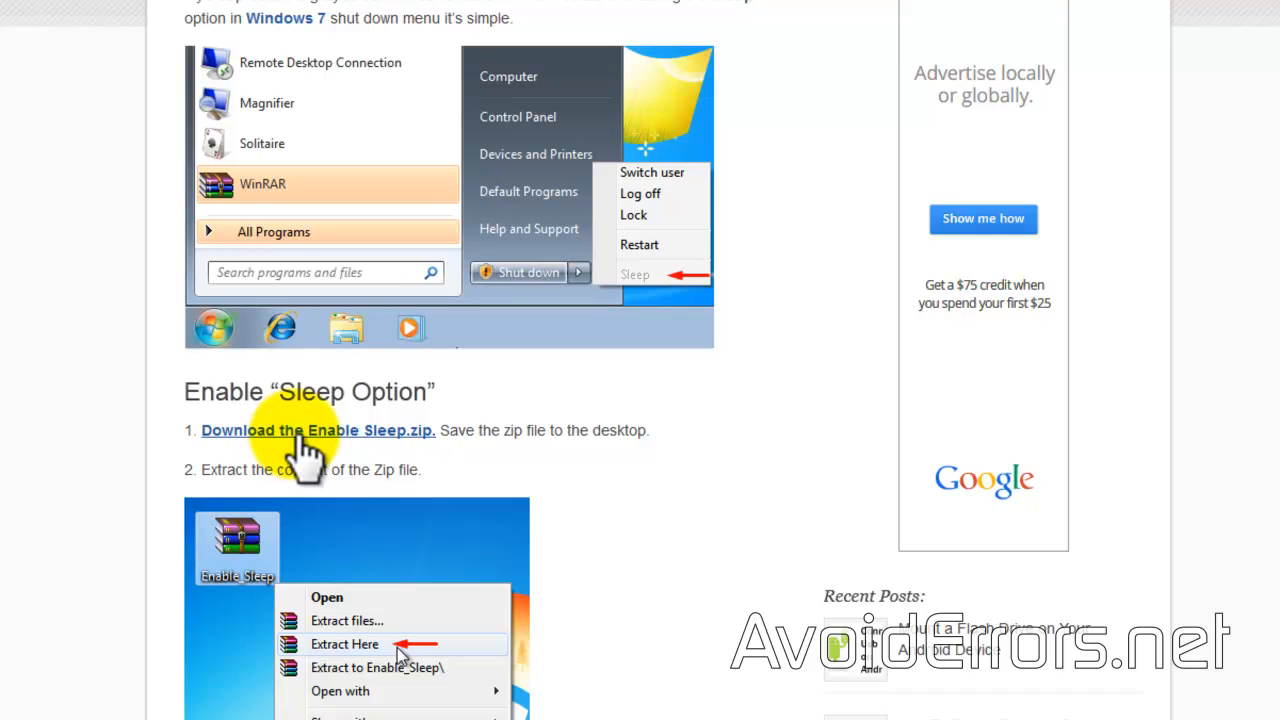
click(316, 430)
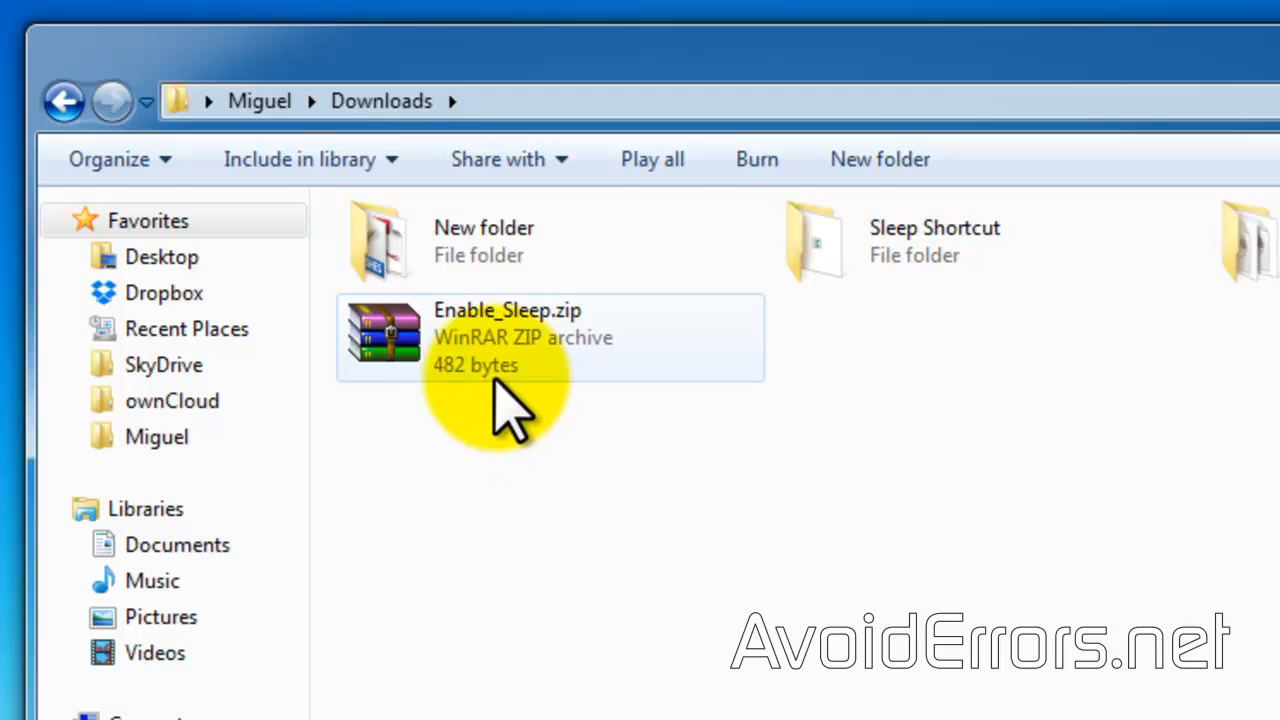
Extract Enable_Sleep.zip in place so Enable_Sleep.reg appears beside the archive.
right_click(508, 336)
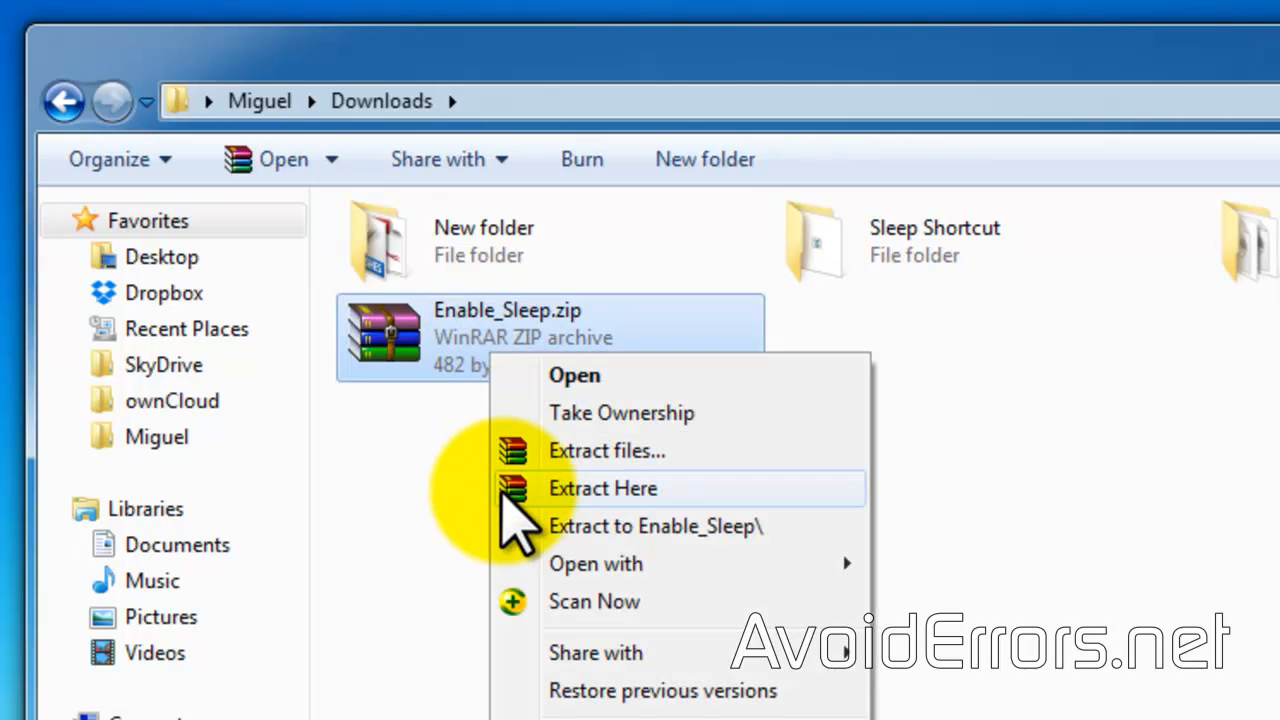
click(602, 488)
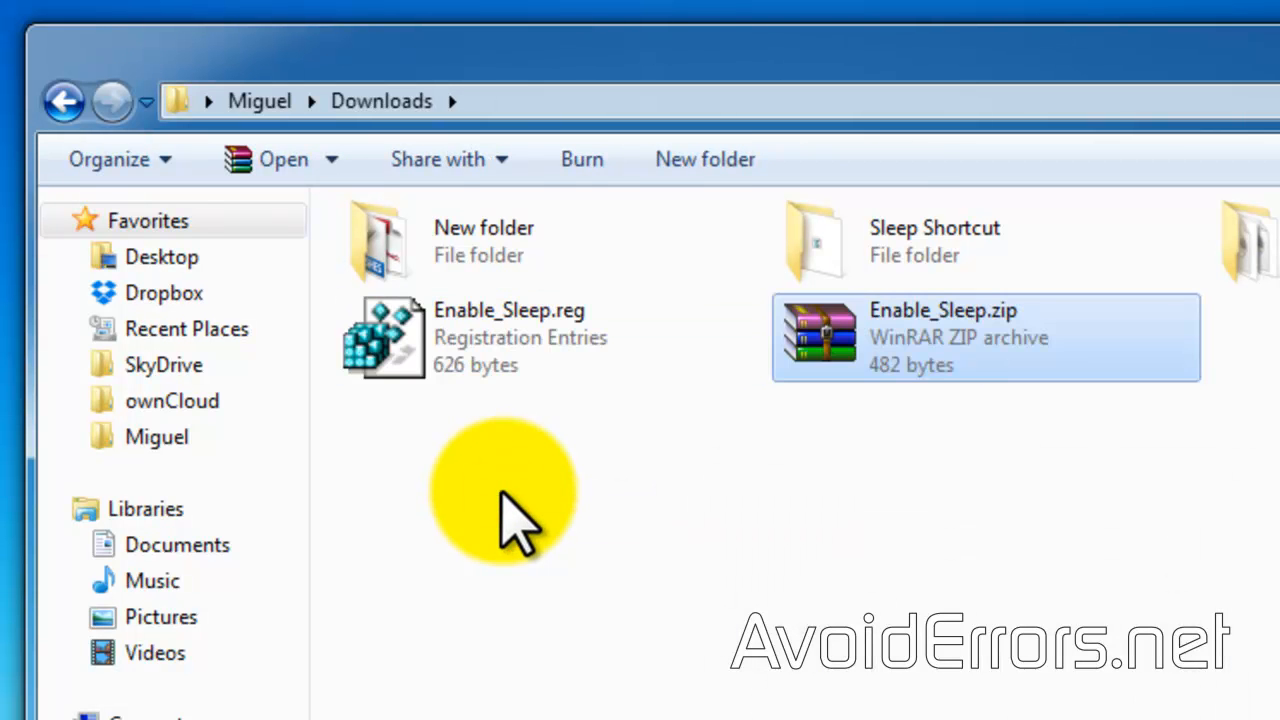
mouse_move(510, 480)
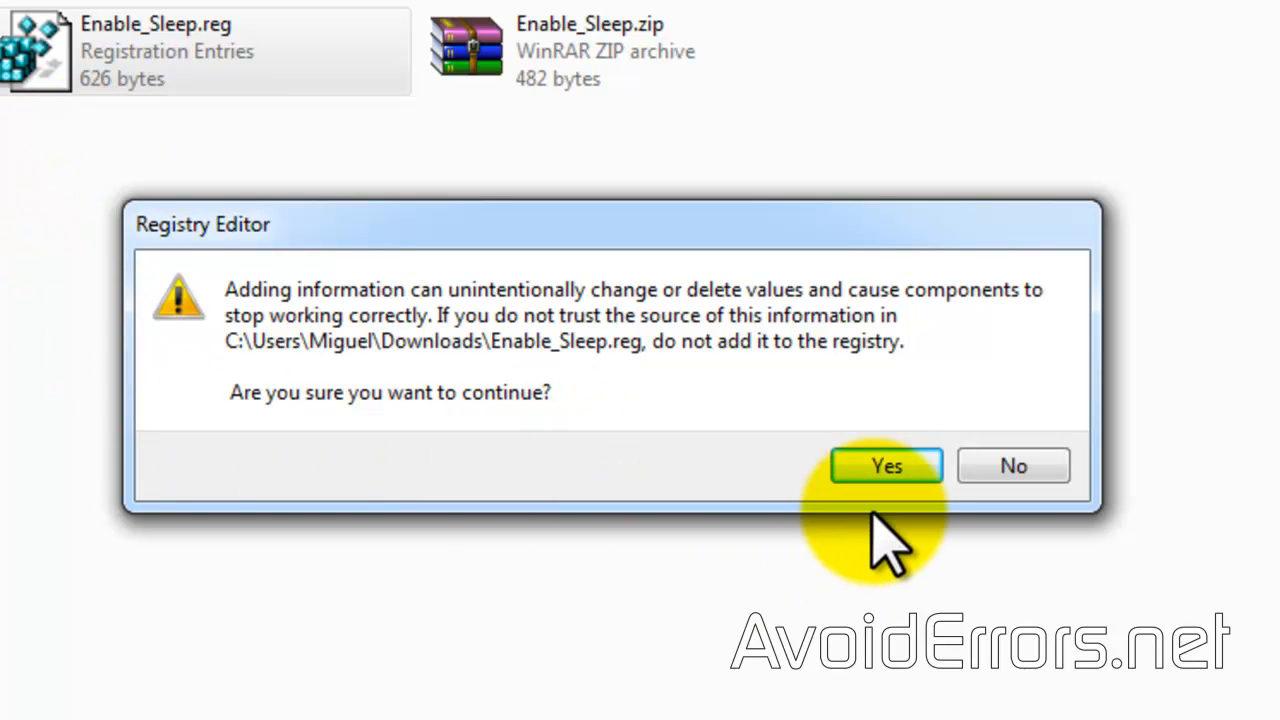
Merge Enable_Sleep.reg into the registry, confirming the warning and the success message.
click(886, 464)
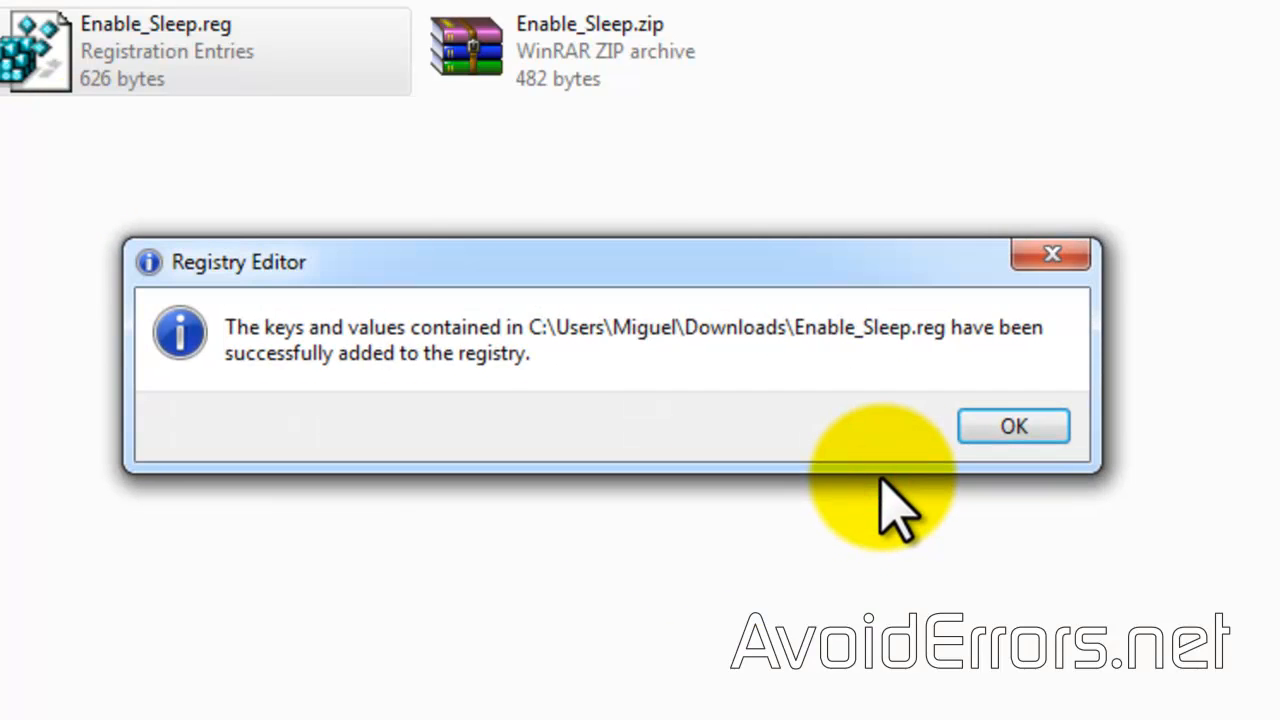
mouse_move(400, 424)
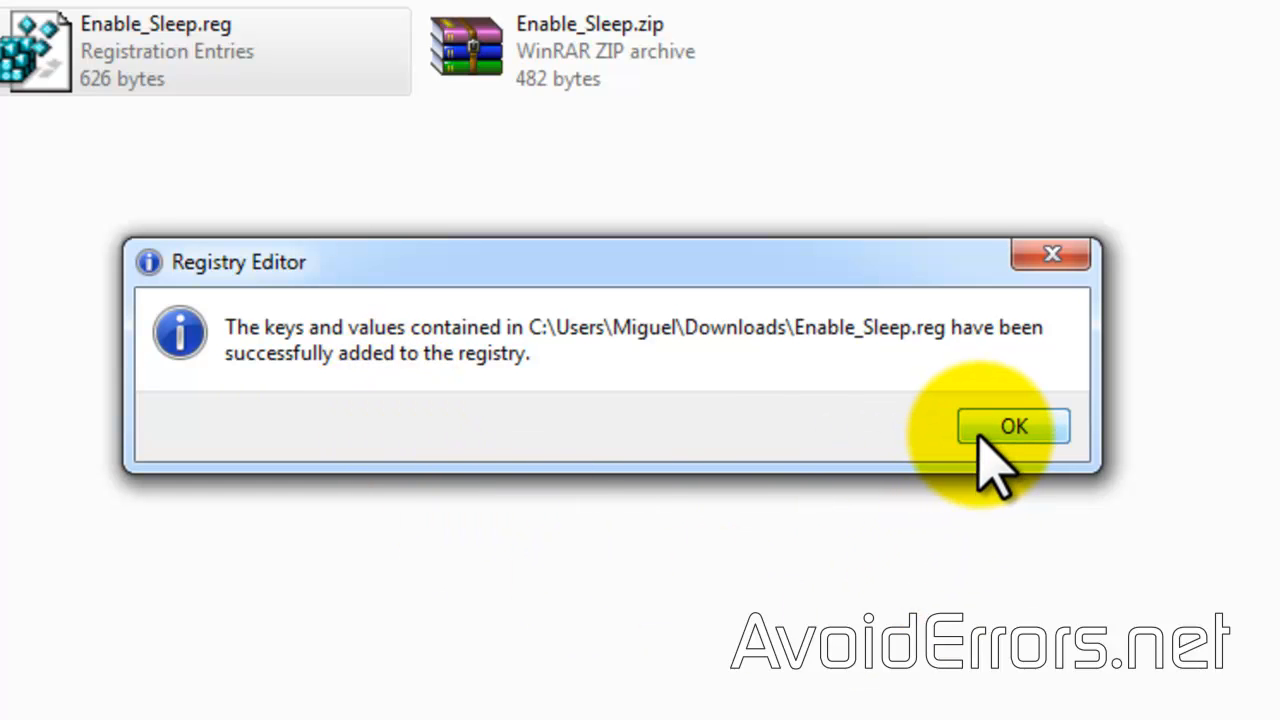
click(1012, 426)
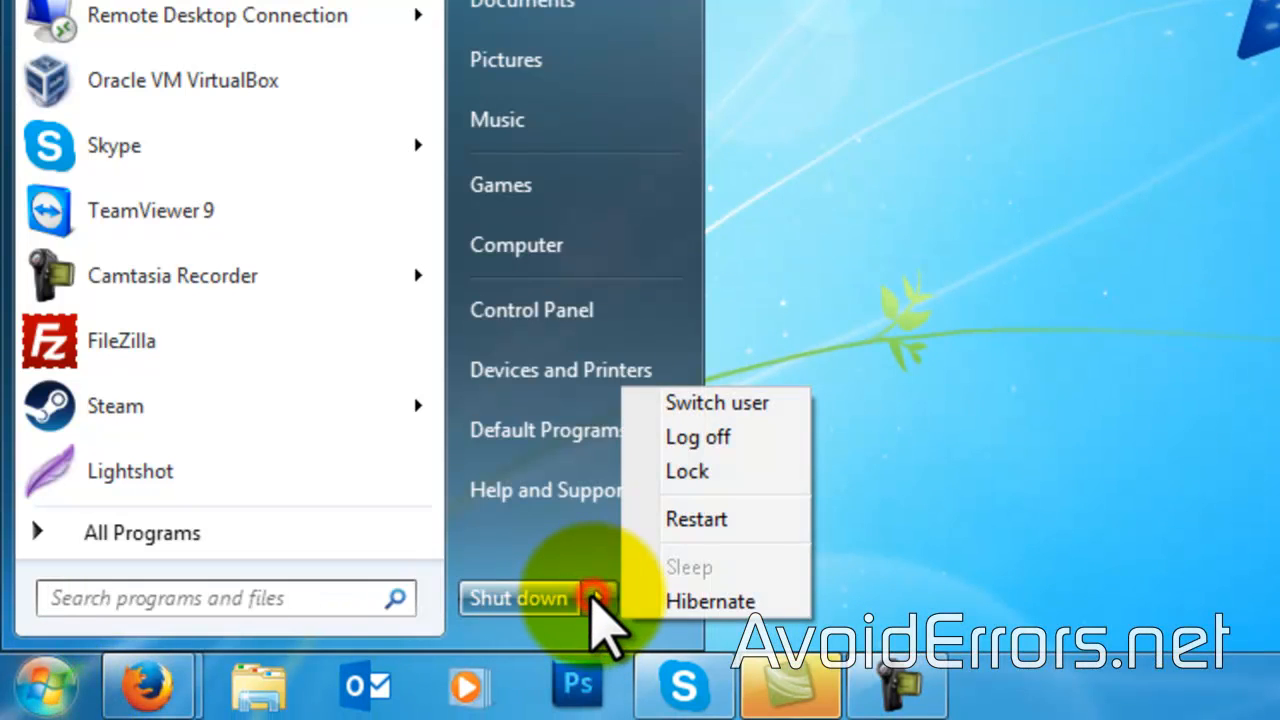
mouse_move(650, 600)
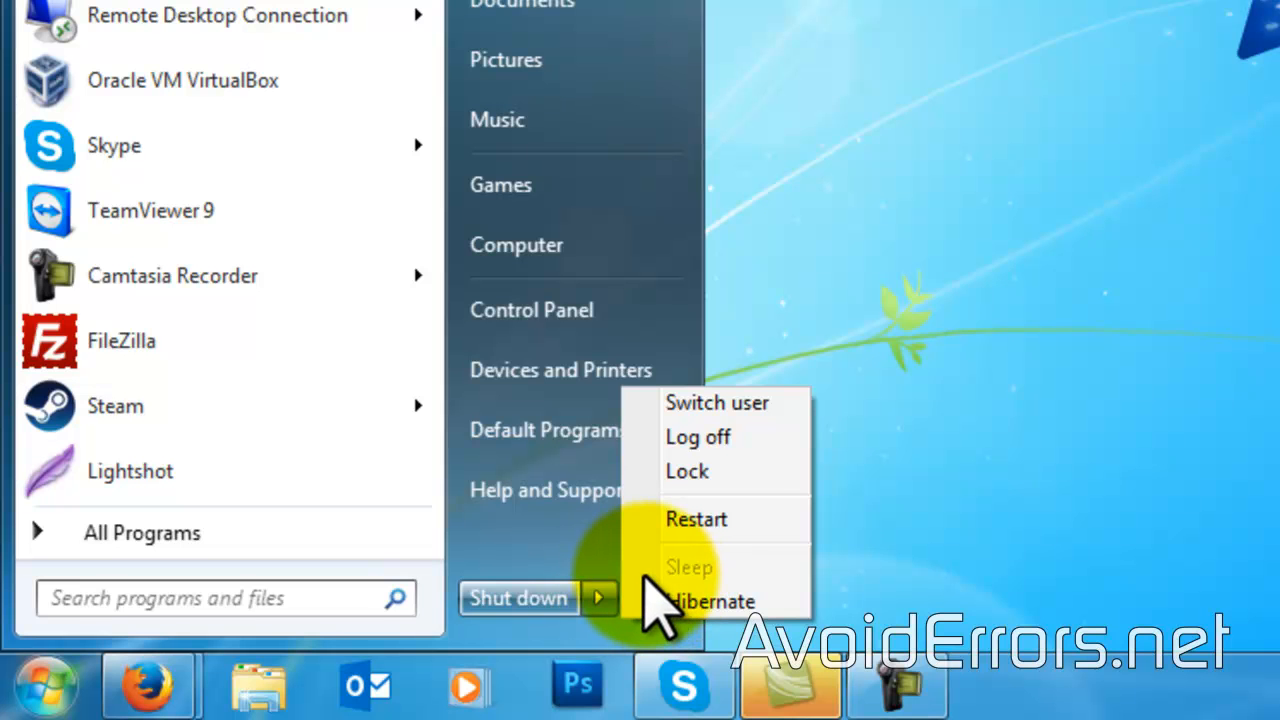
mouse_move(884, 520)
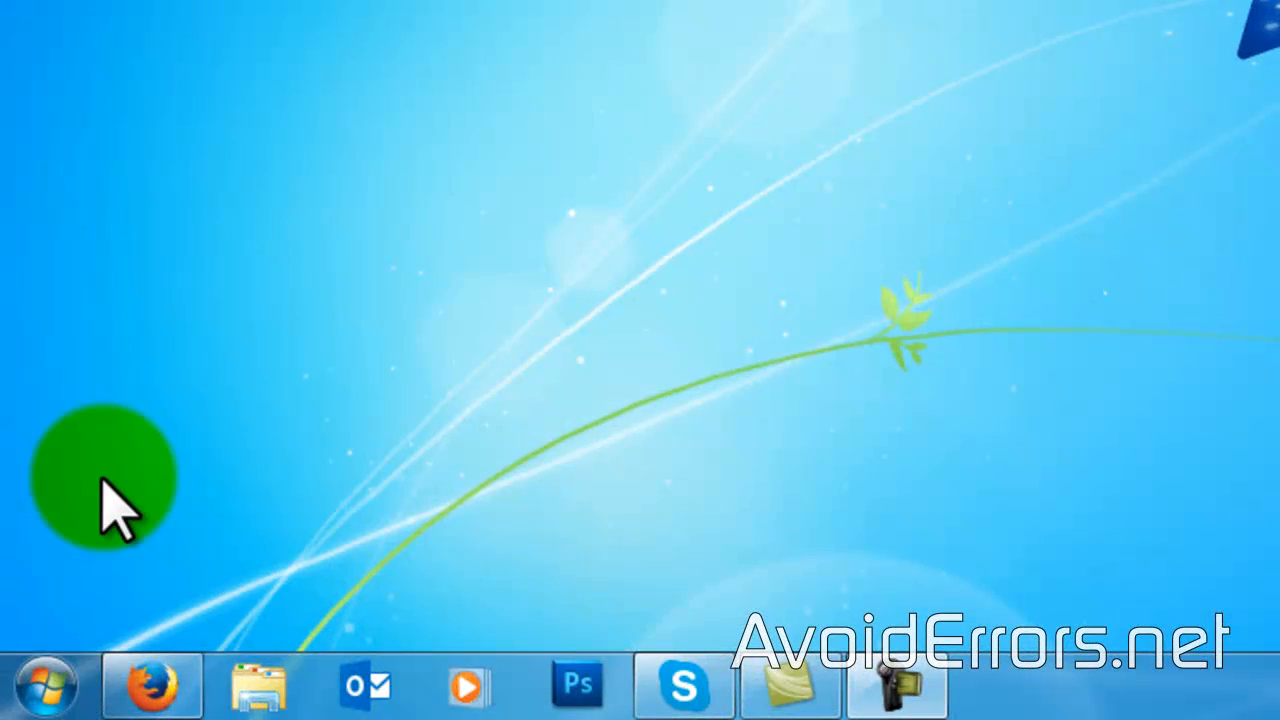
Reopen the Start menu shutdown options and verify Sleep is now available.
click(40, 684)
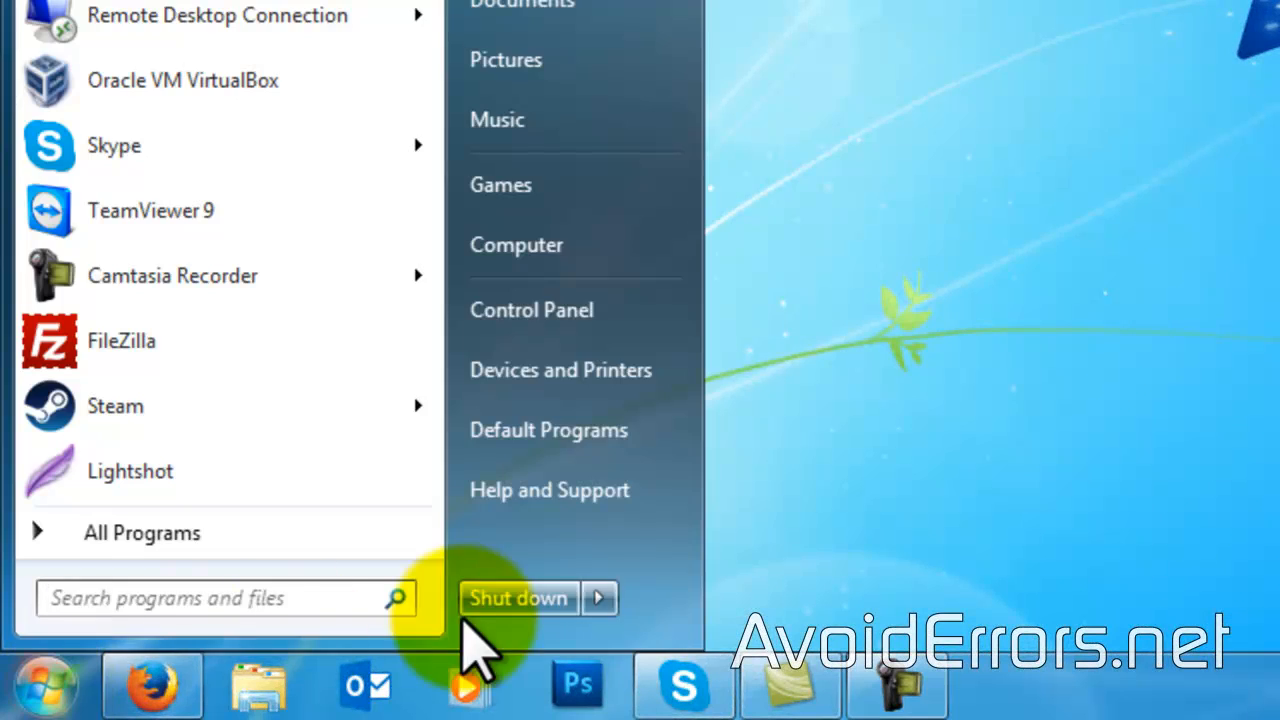
click(600, 598)
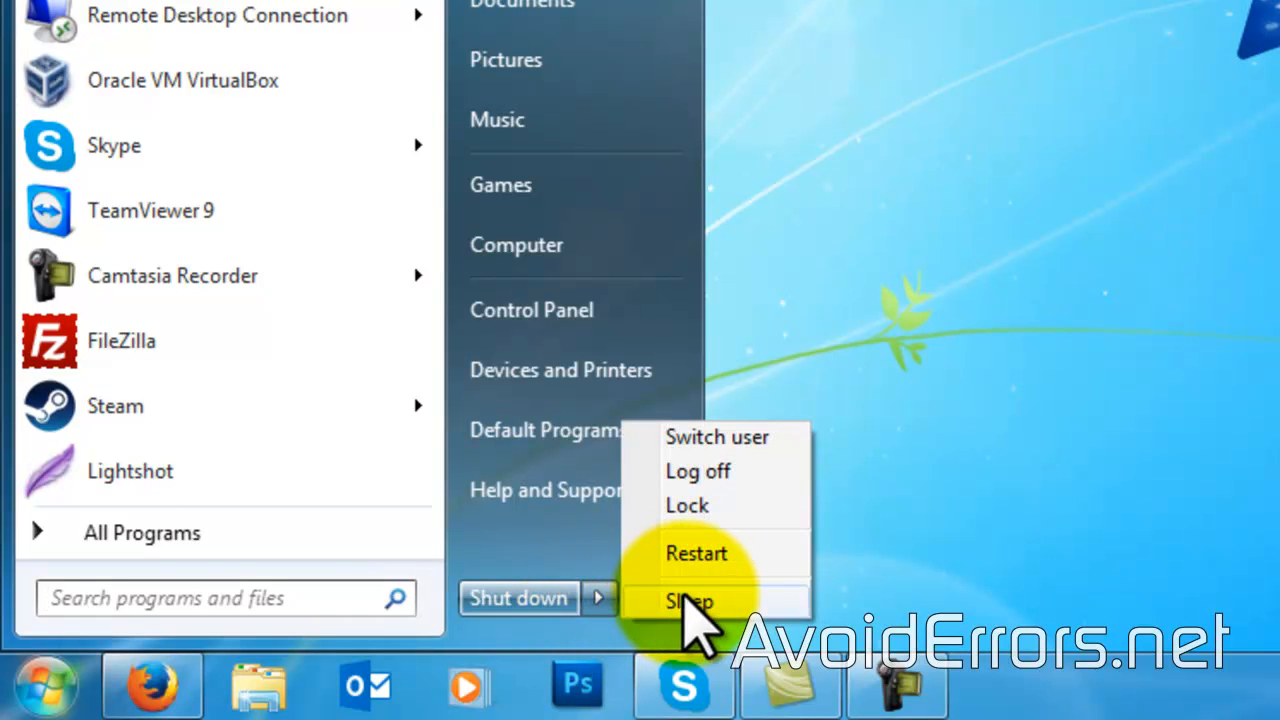
mouse_move(744, 610)
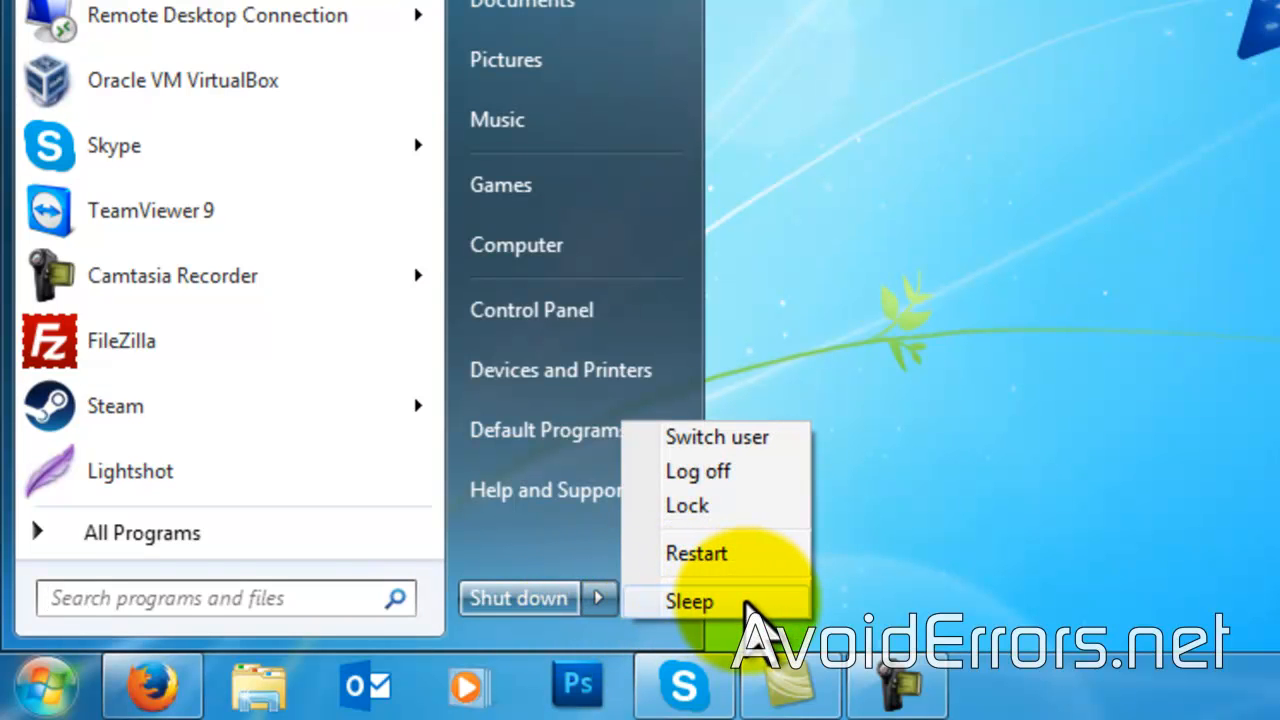